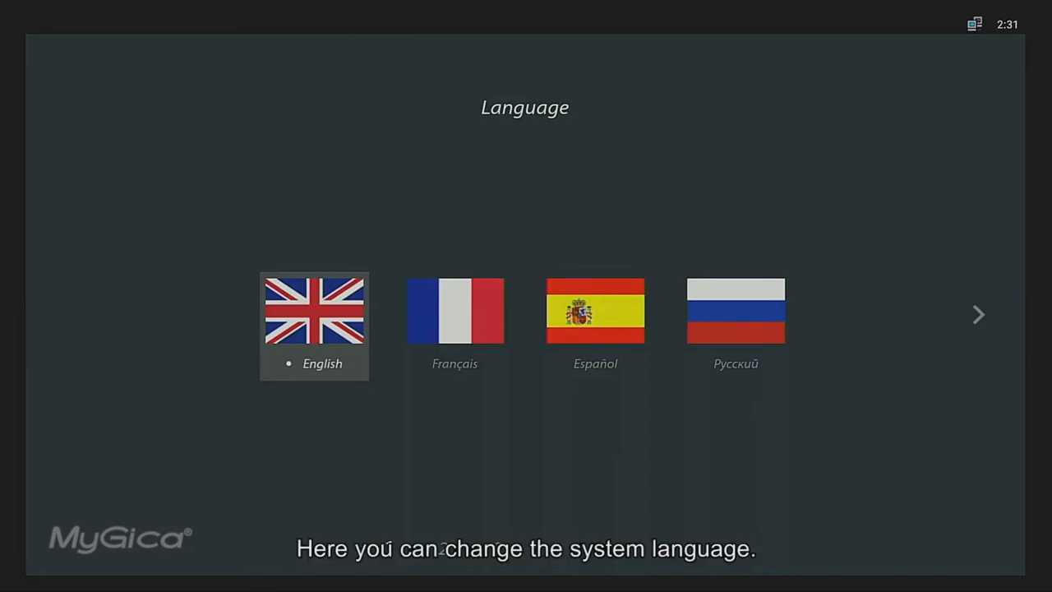
# - Keep English as the language and advance to the Resolution page showing 1080p-60hz
pyautogui.click(454, 311)
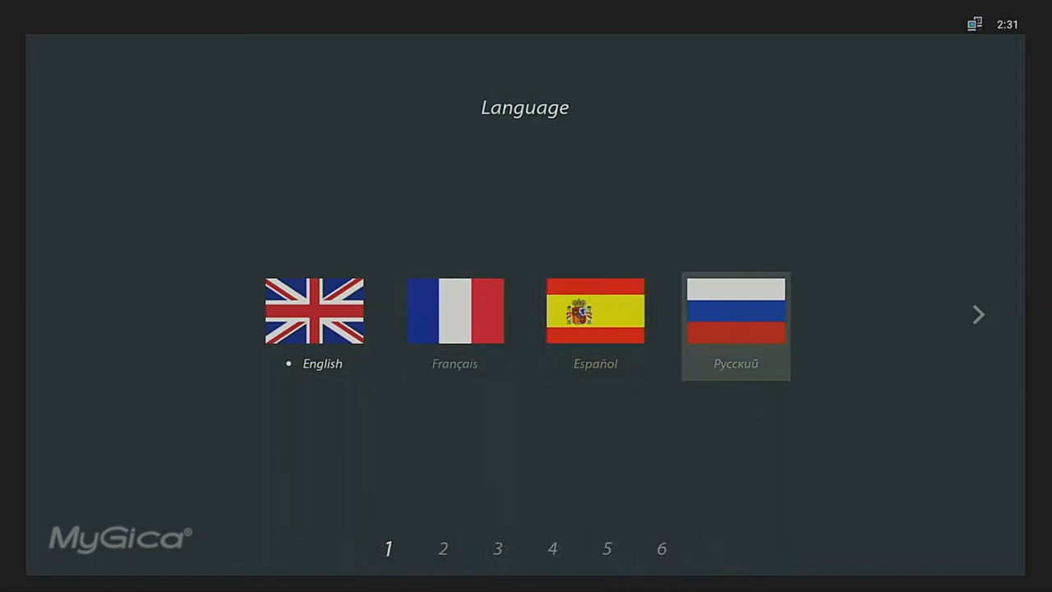
pyautogui.click(978, 314)
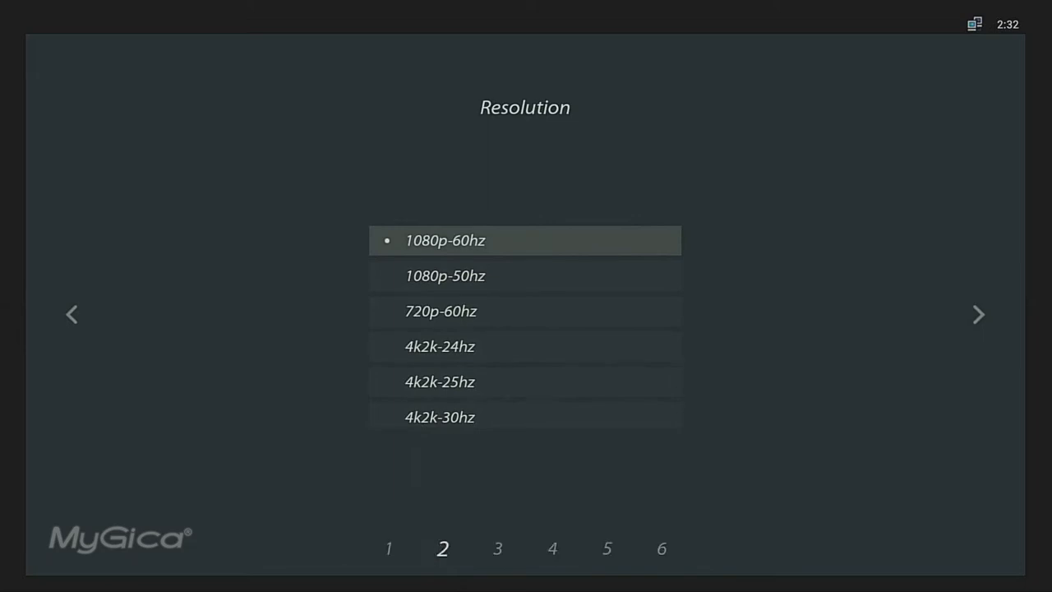
# - Adjust the screen size down to 96% then up to 97%, and continue to the Network page
pyautogui.click(978, 314)
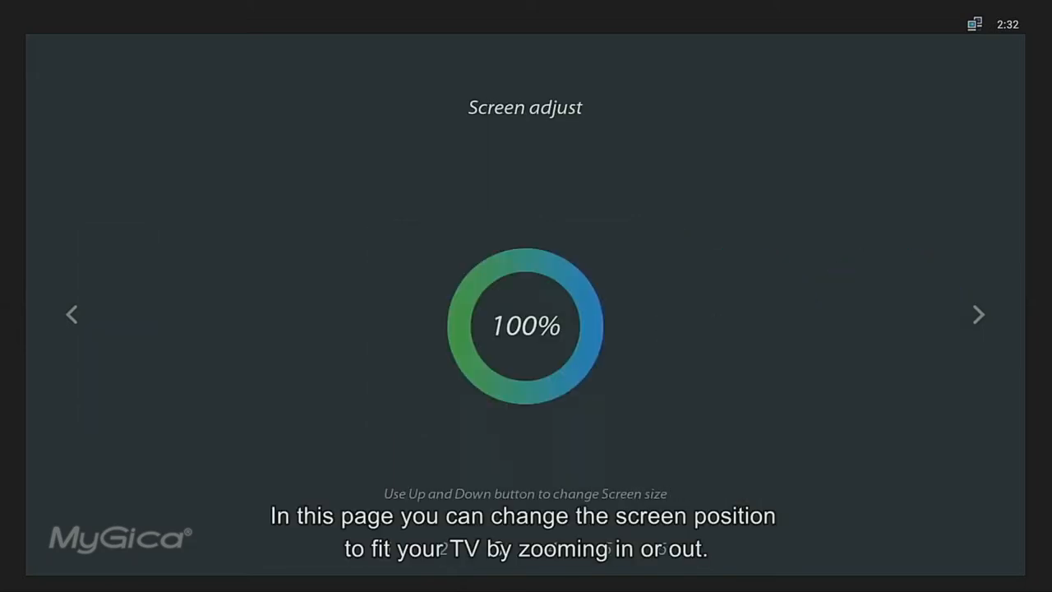
pyautogui.press('Down')
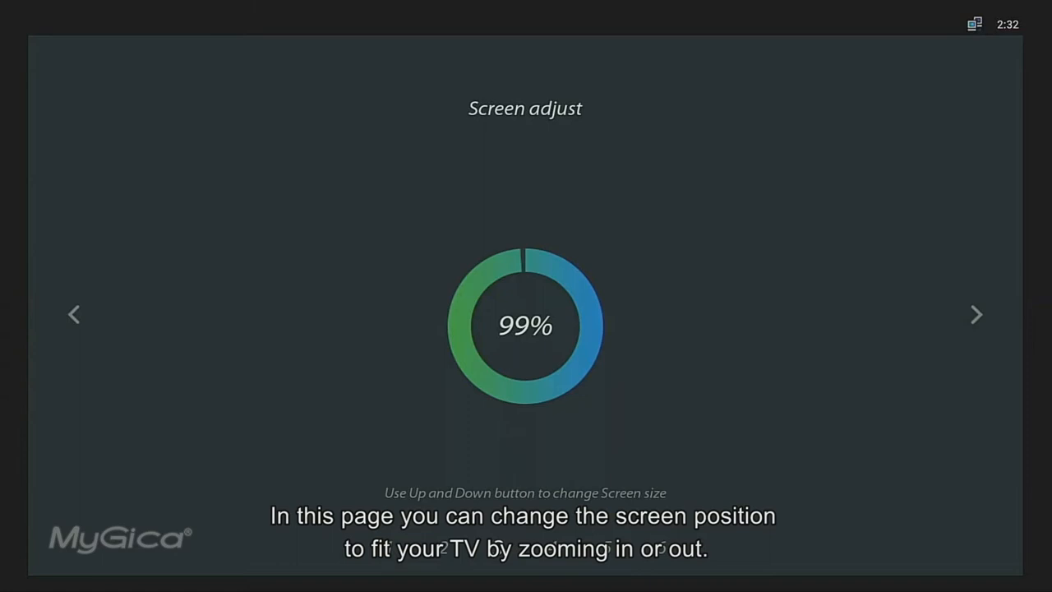
pyautogui.press('Down')
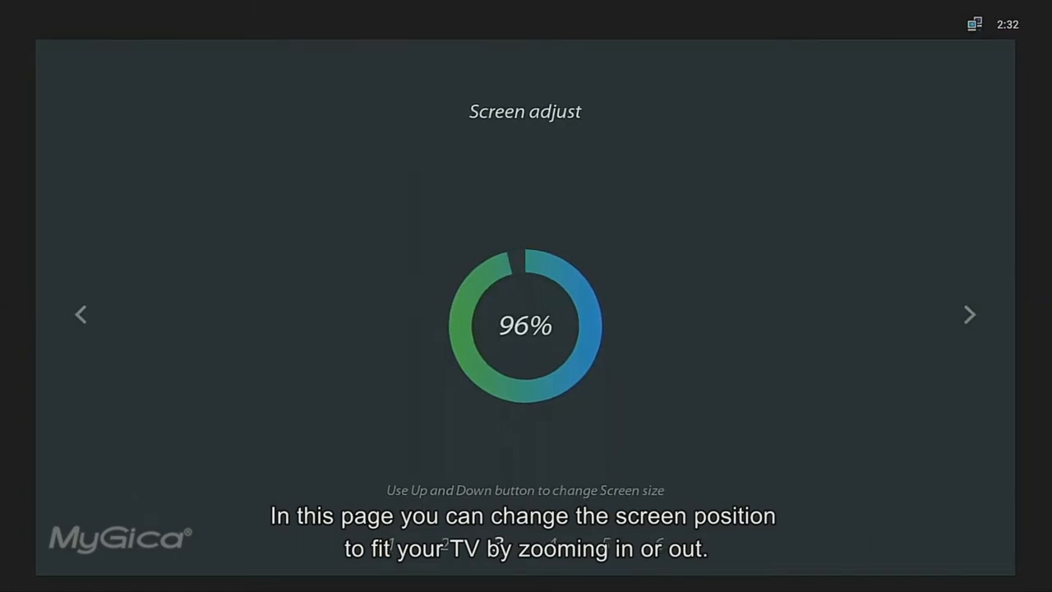
pyautogui.press('Up')
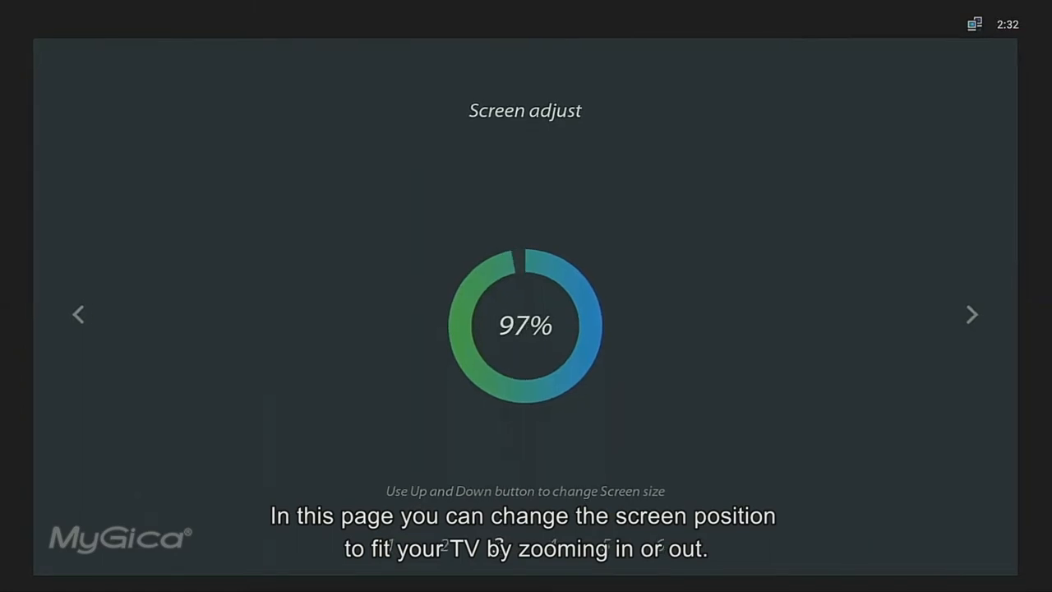
pyautogui.click(971, 314)
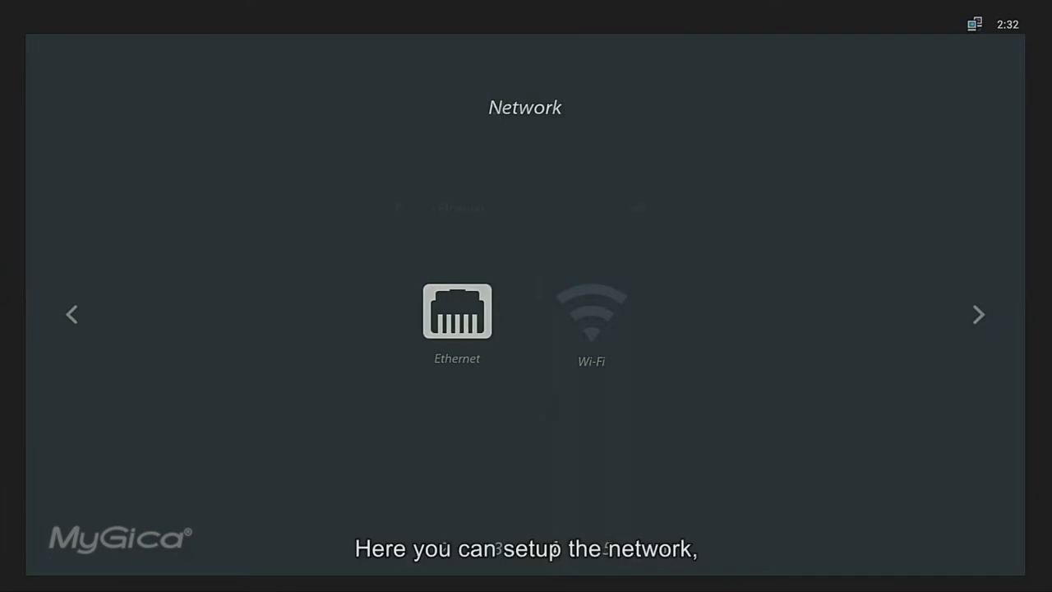
# - Choose Wi-Fi, join the Sim_Xiaomi network and enter its password to connect
pyautogui.click(457, 310)
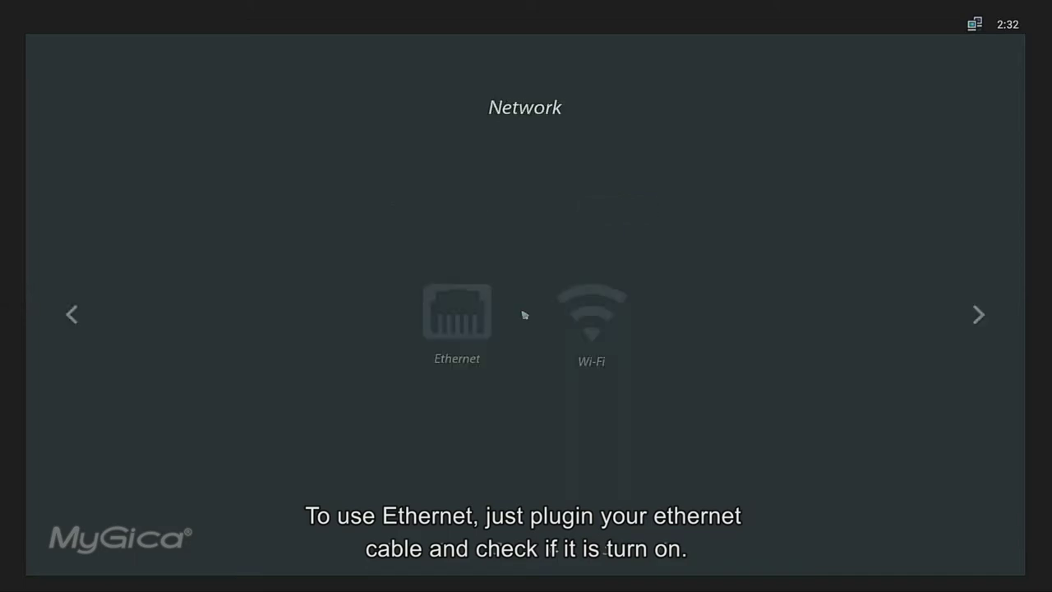
pyautogui.click(592, 316)
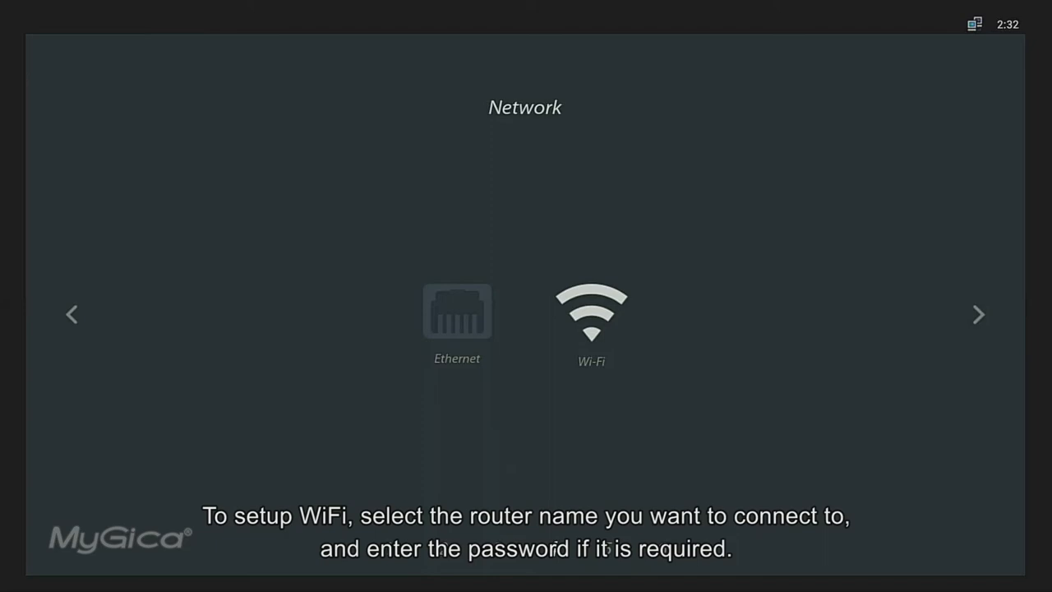
pyautogui.click(592, 311)
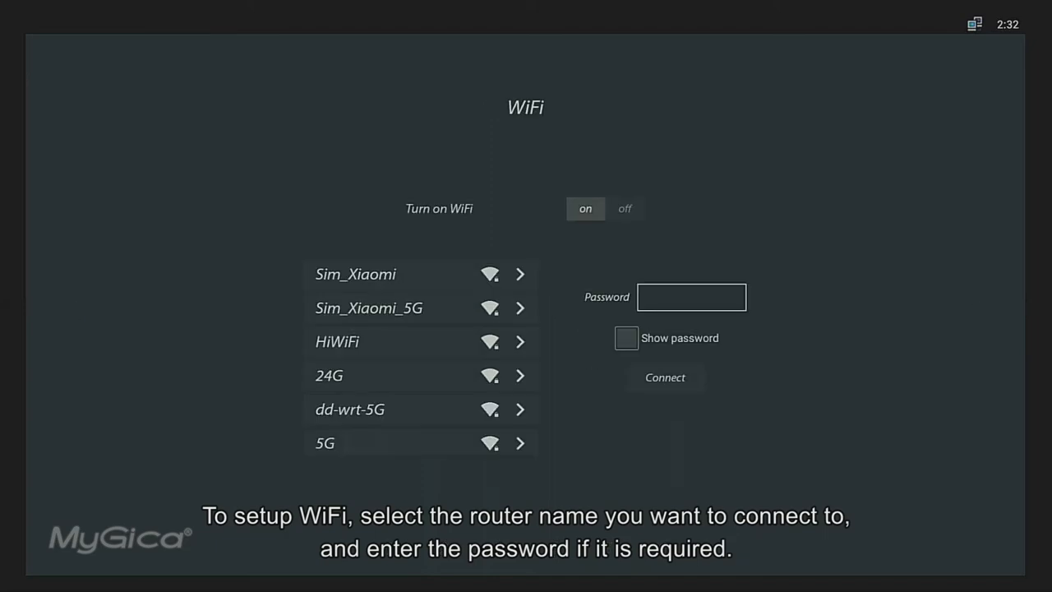
pyautogui.click(355, 273)
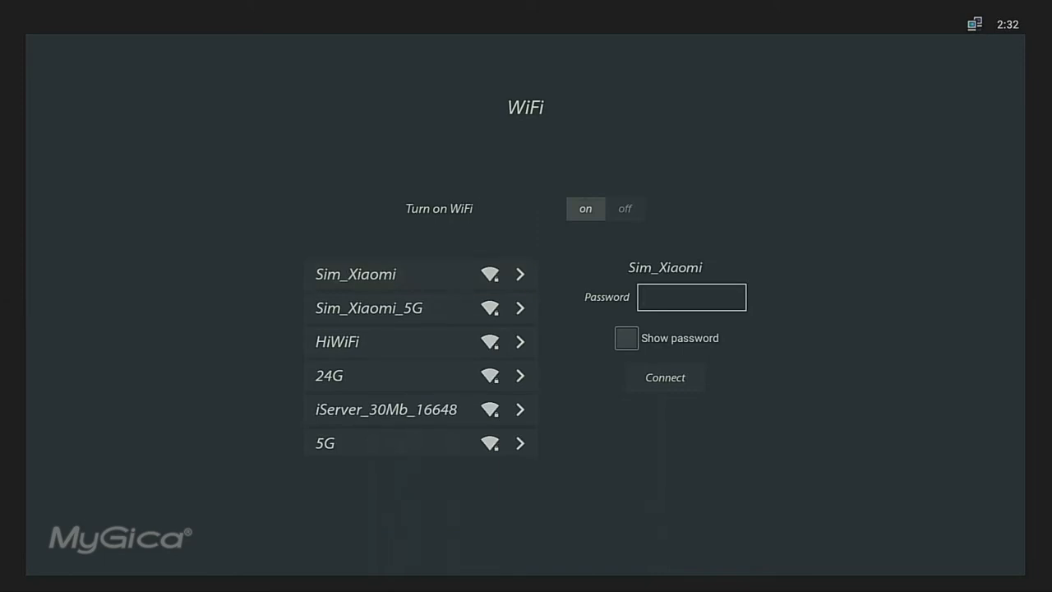
pyautogui.write('password')
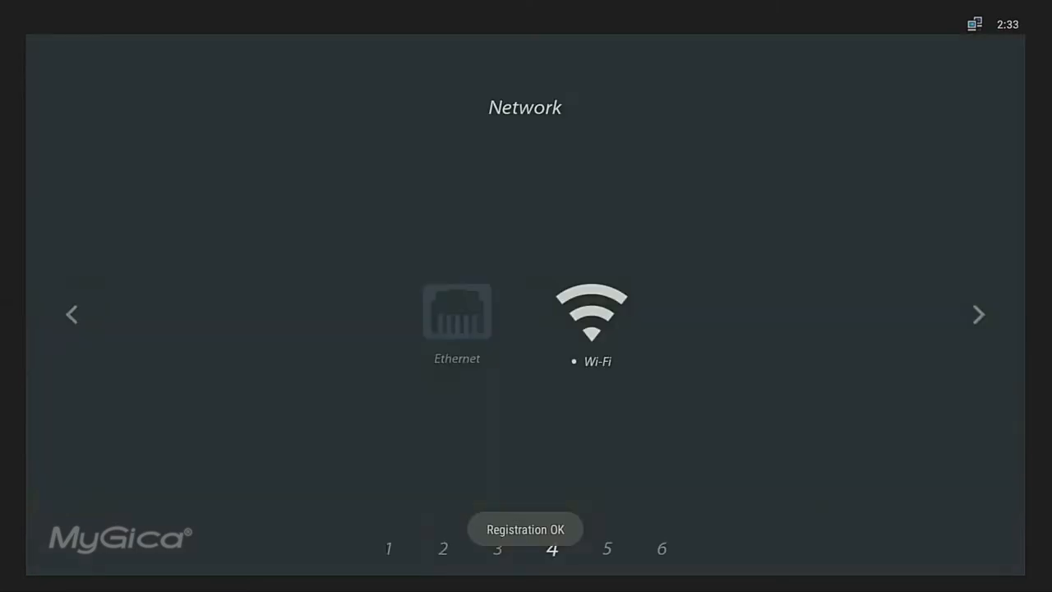
# - On Date & Time, pick a timezone from the scrolled list
pyautogui.click(978, 314)
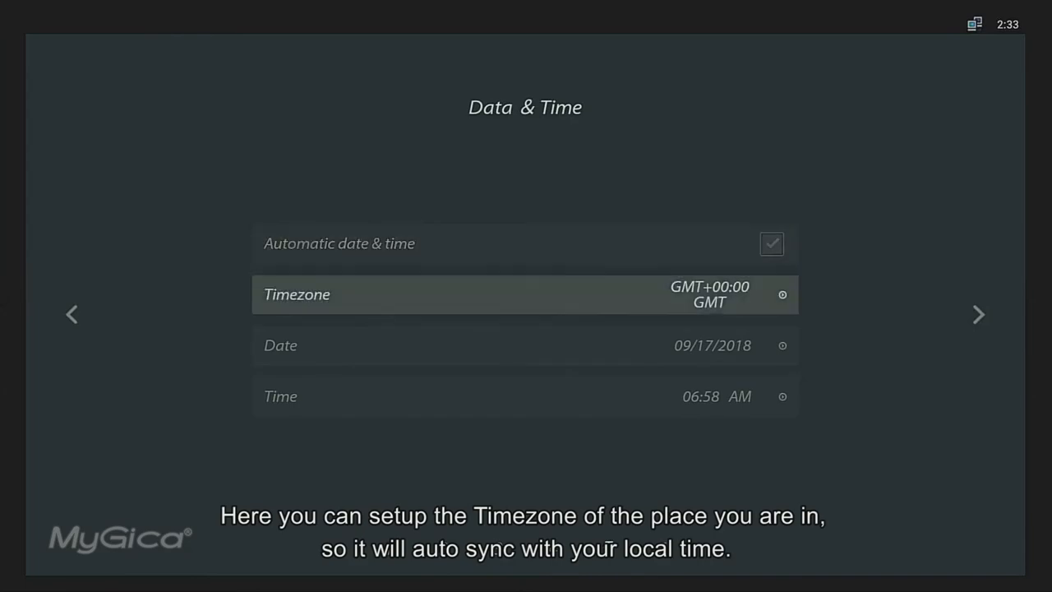
pyautogui.click(526, 294)
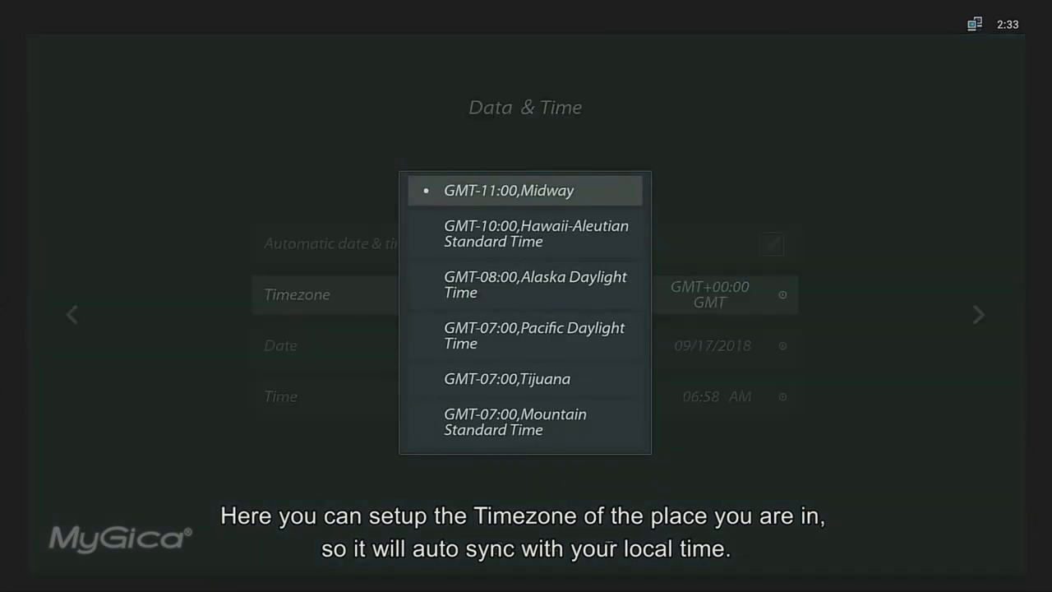
pyautogui.scroll(-3)
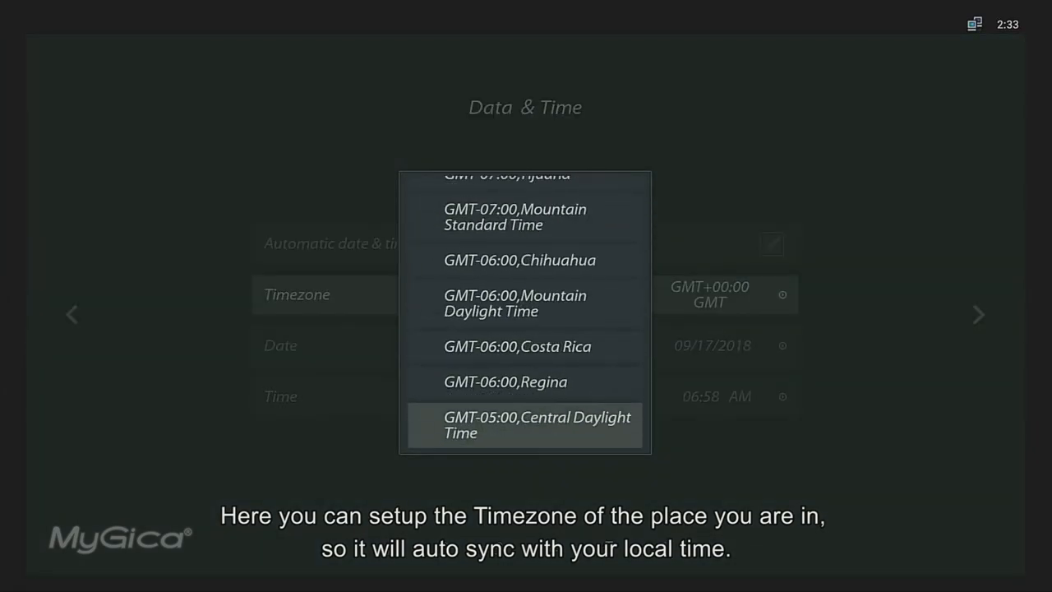
pyautogui.click(525, 424)
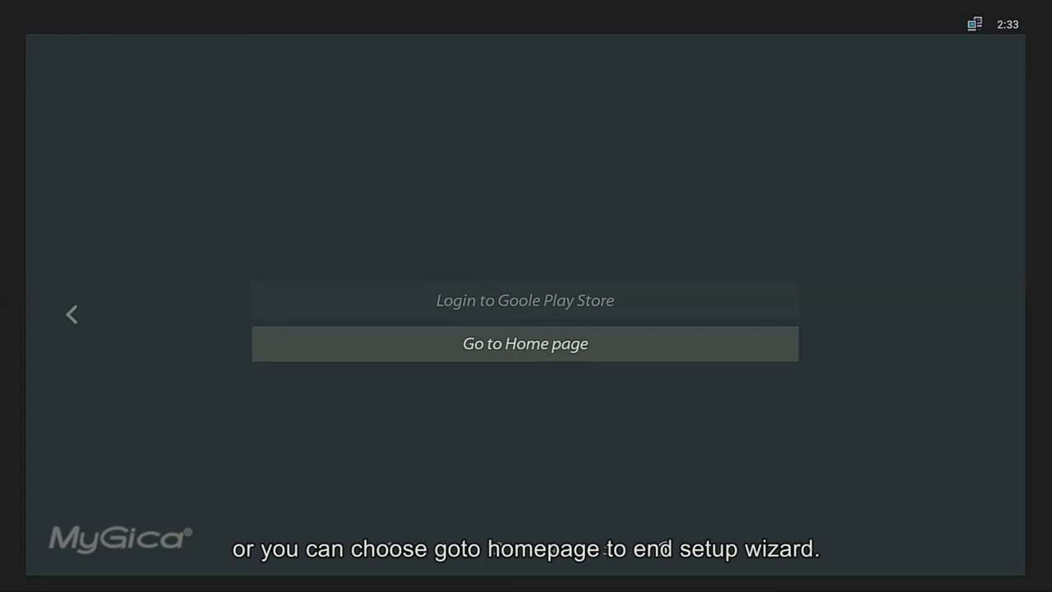
# - Choose Go to Home page to end the wizard and reach the My Apps grid
pyautogui.click(526, 343)
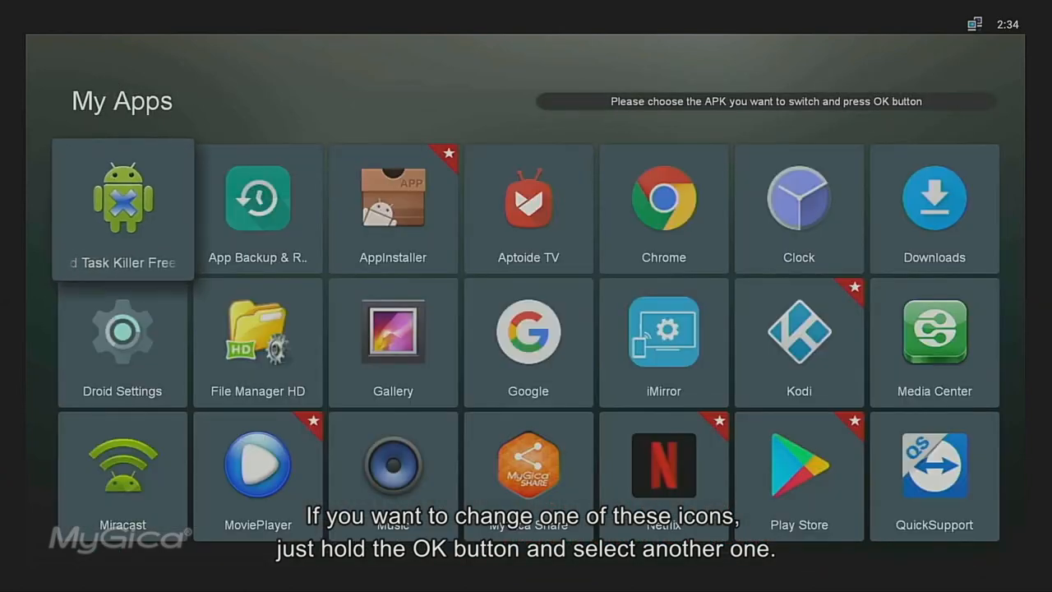
# - Return home, view the Settings tab, go back to Apps and bring up the Standby/Reboot/Power Off menu
pyautogui.press('Back')
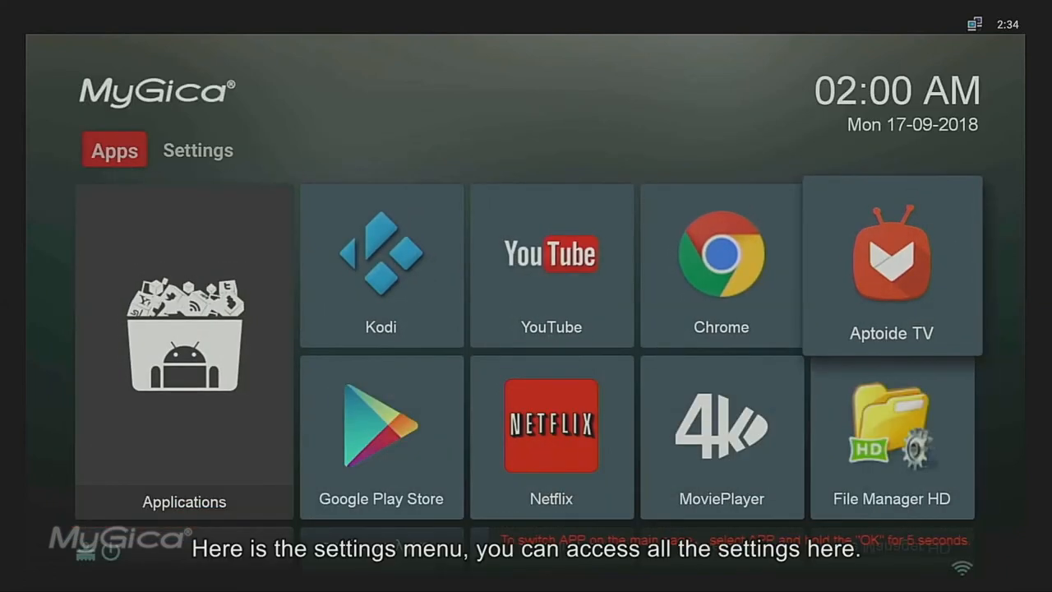
pyautogui.click(197, 151)
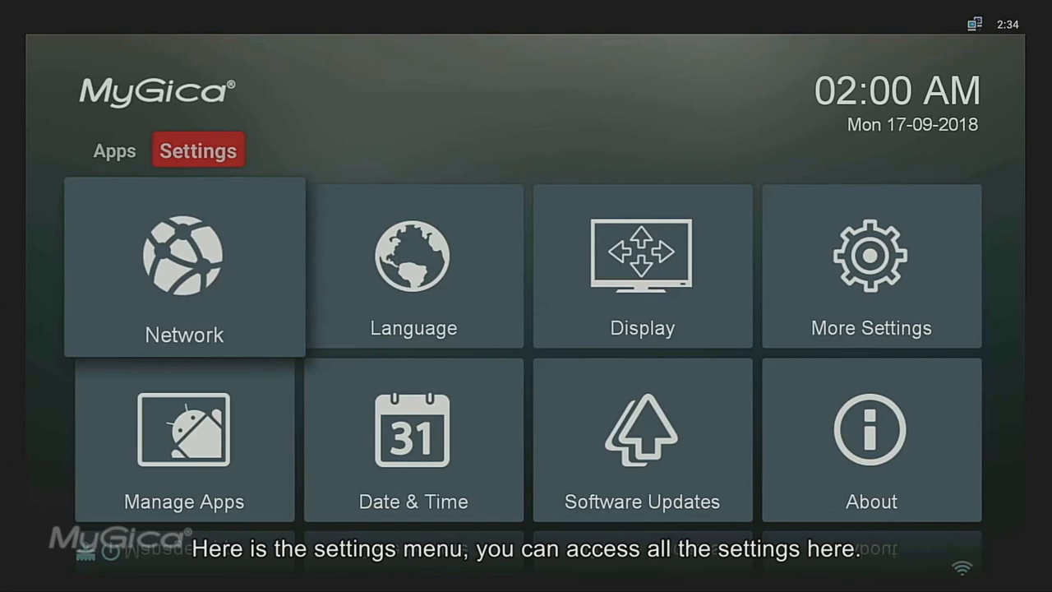
pyautogui.click(115, 152)
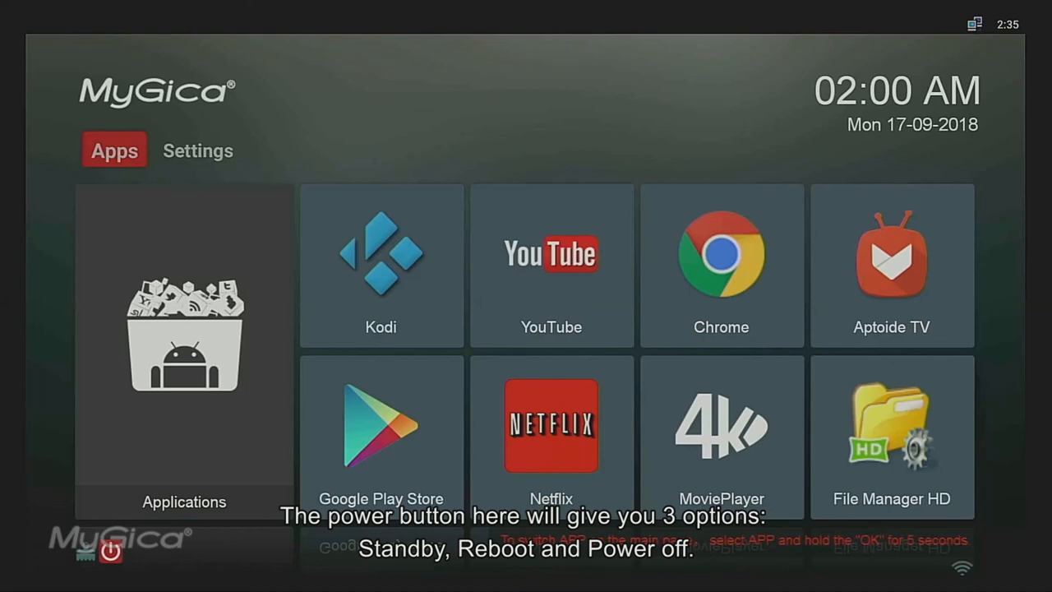
pyautogui.click(110, 550)
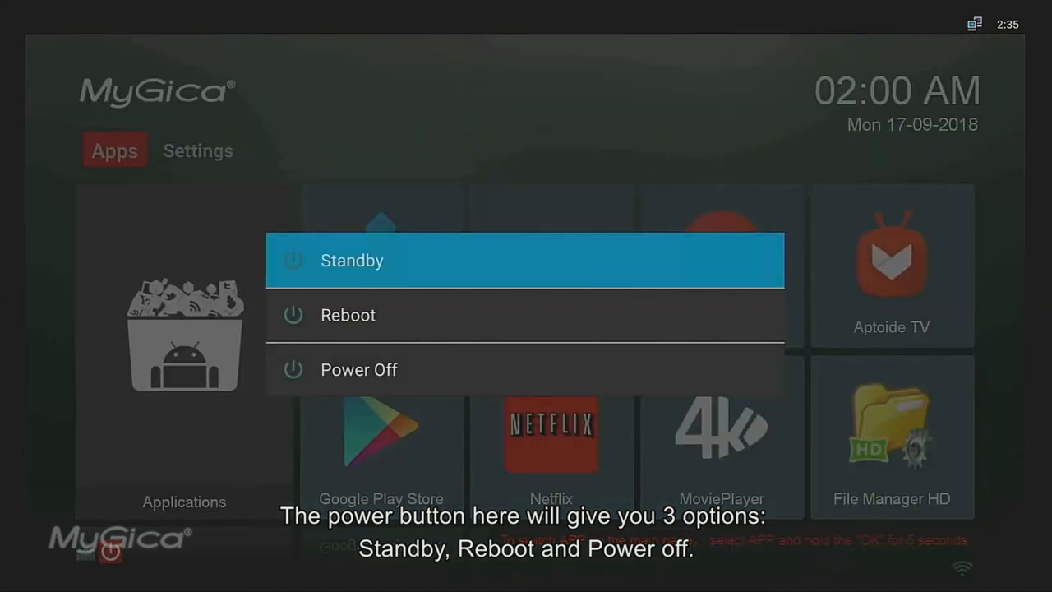